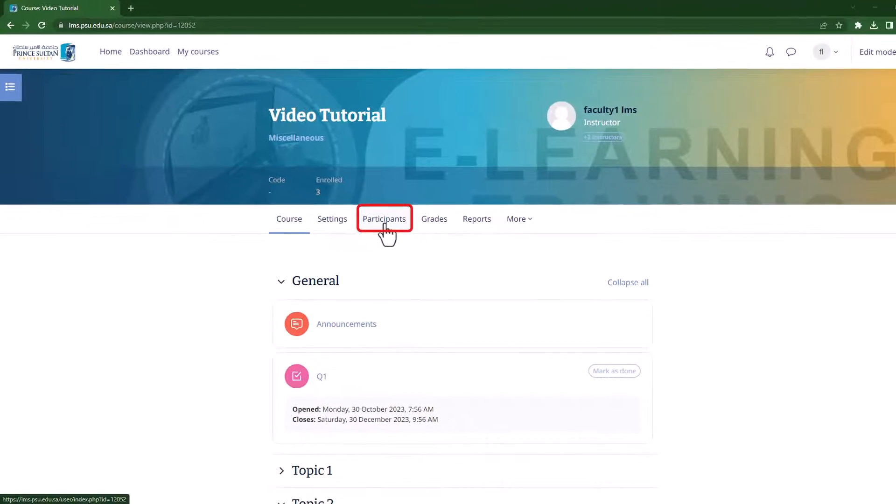
Navigate from Participants to the Groupings page of the Video Tutorial course
click(384, 219)
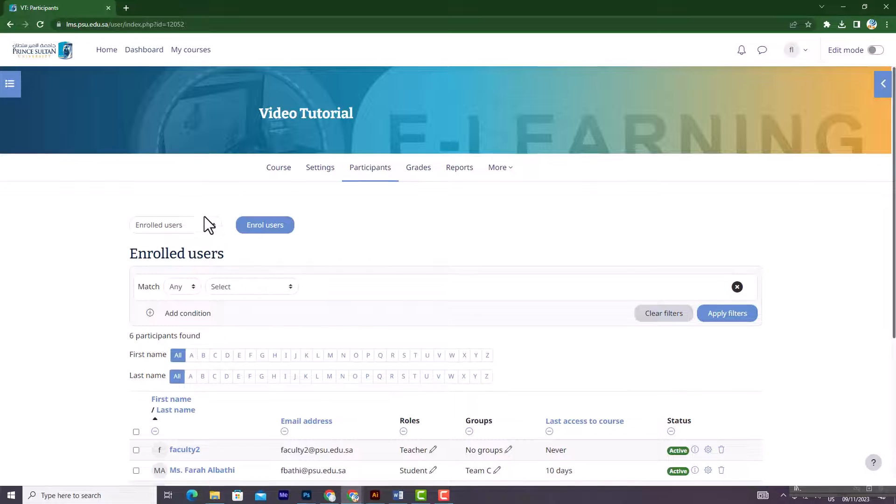
click(175, 225)
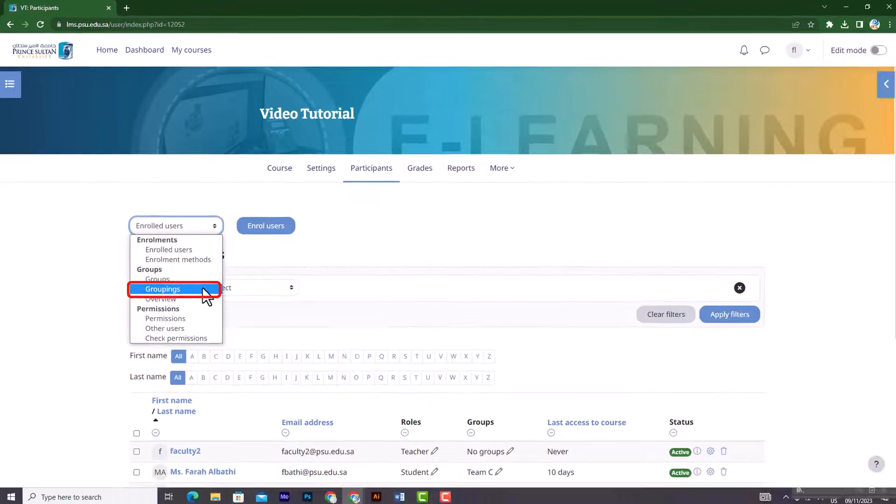
click(163, 289)
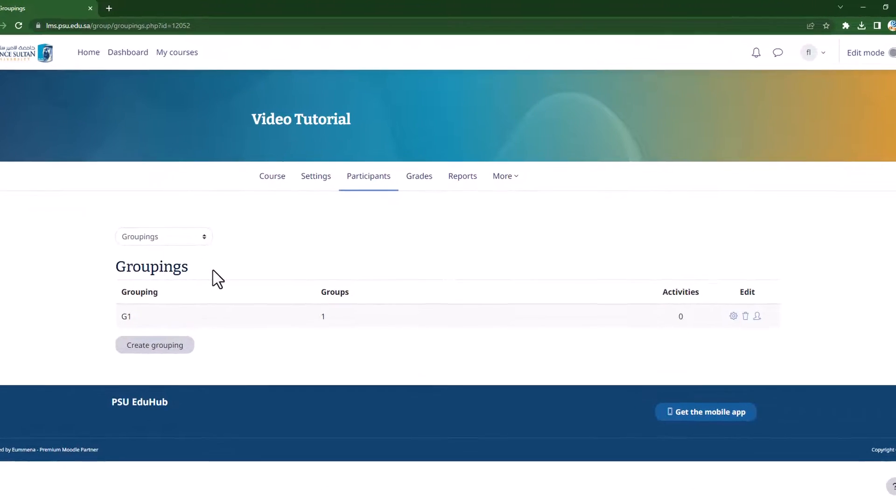
Create and save a grouping named 'Group Project #1' with the same text as description
click(154, 344)
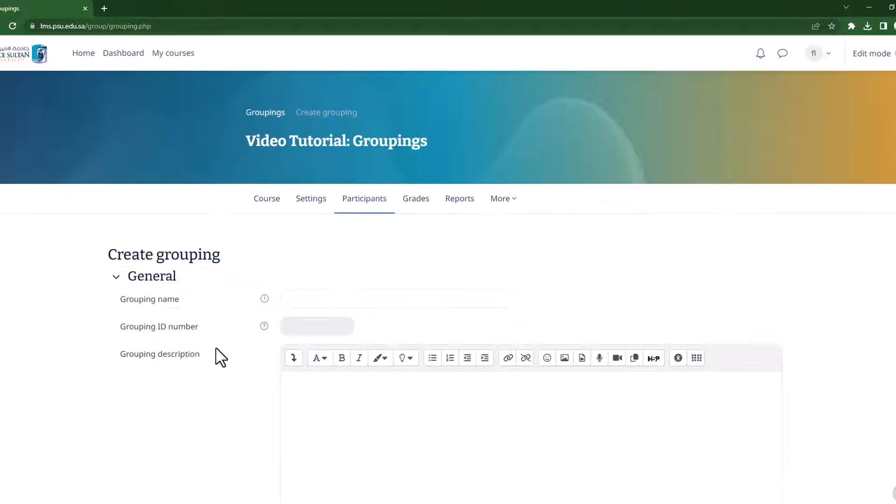
text(Group Project #1)
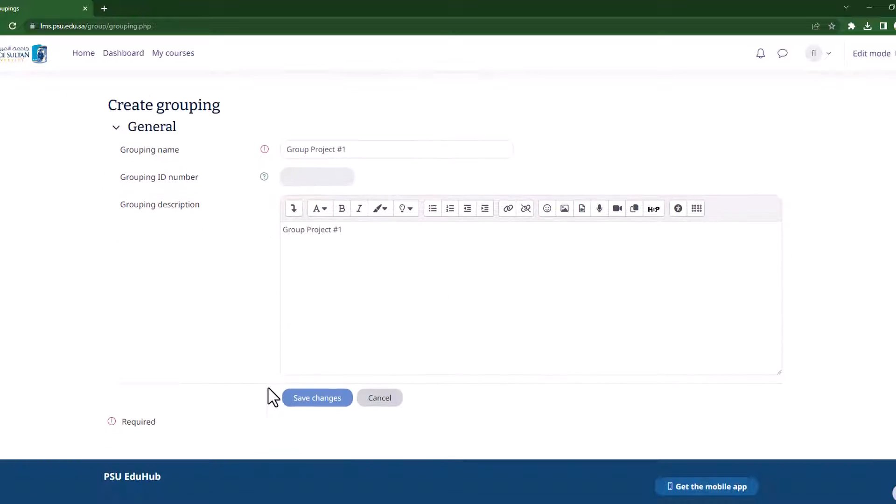
click(317, 398)
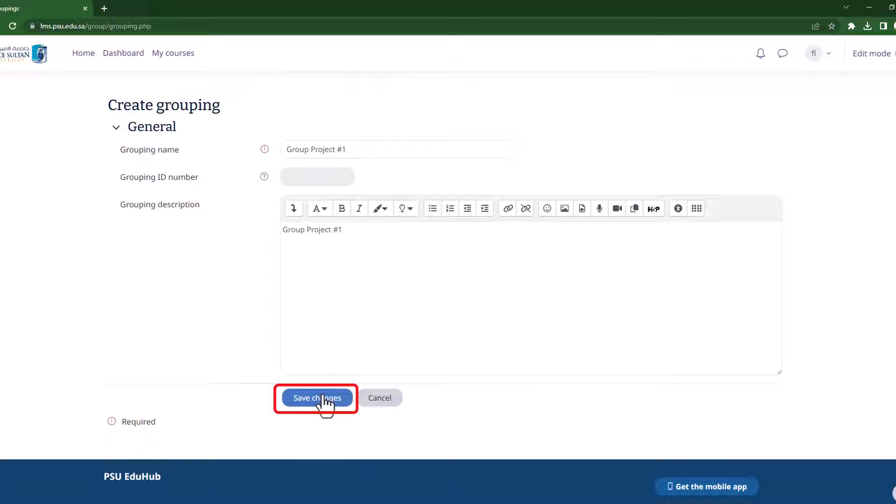
click(316, 398)
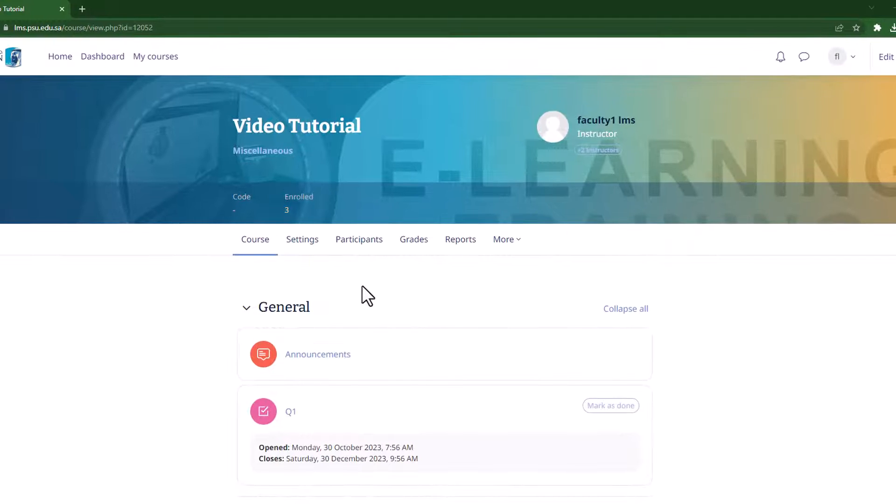
Navigate to the course Groups page listing groups 1, Team A, Team B and Team C
click(358, 240)
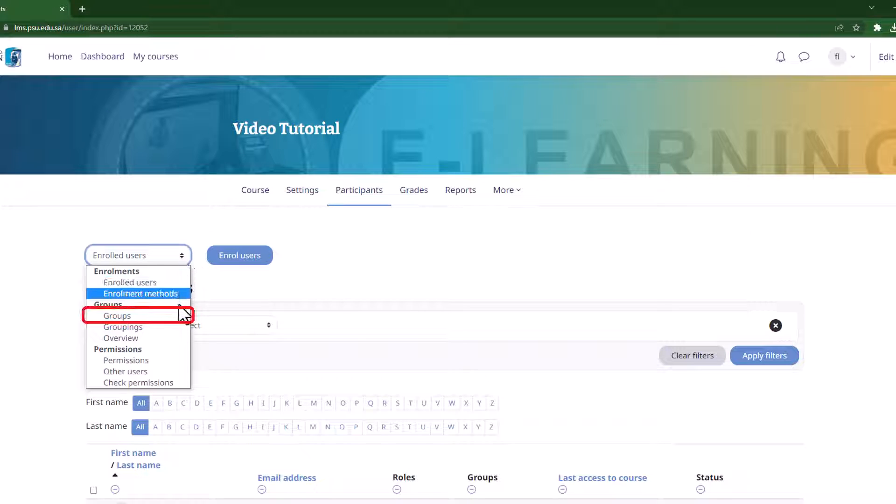
click(117, 315)
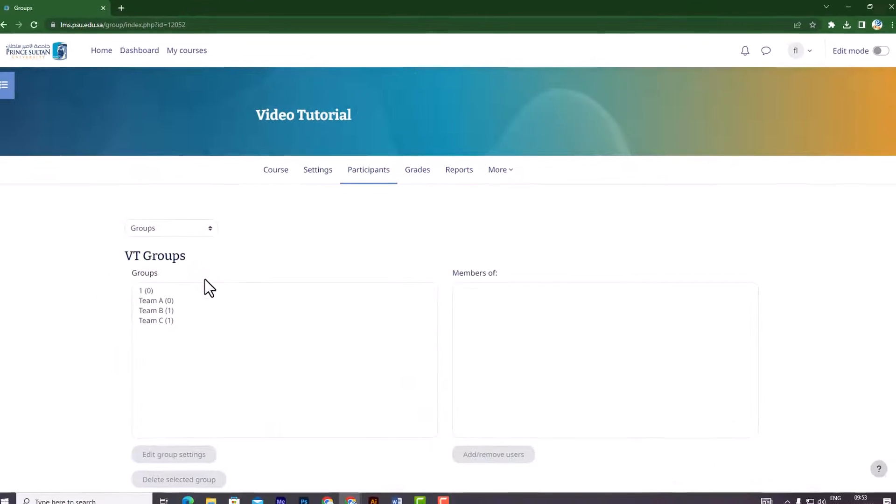
scroll(down, 3)
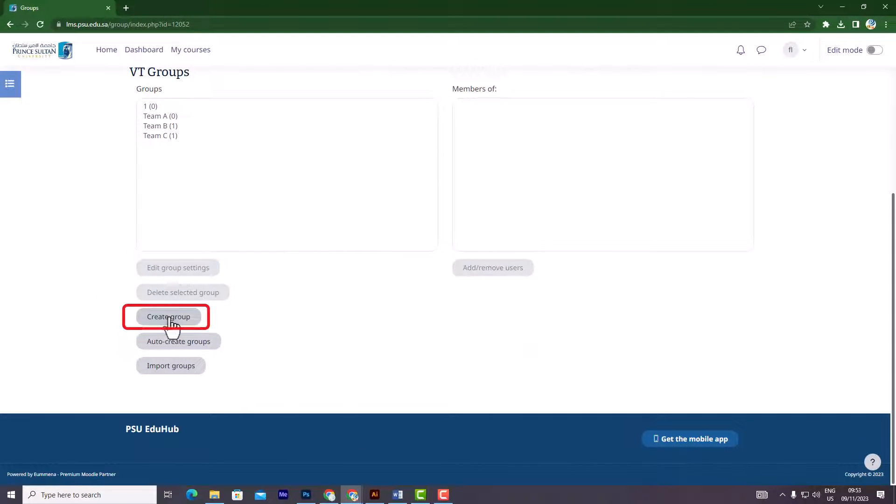
Create and save group 'activities group1' with matching description and focus.png as its picture
click(169, 316)
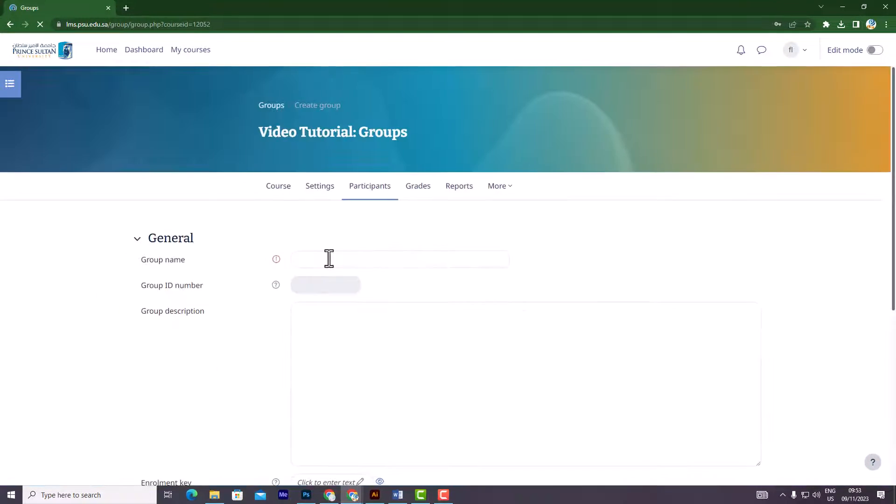
text(activities group1)
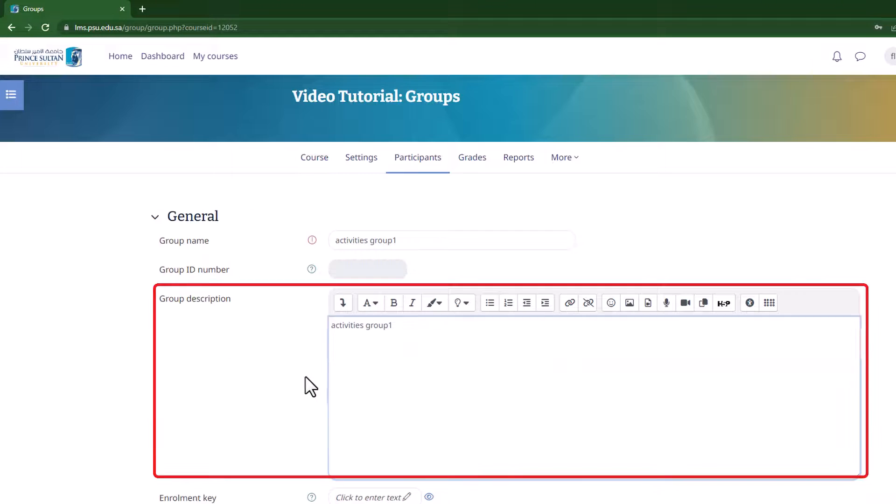
scroll(down, 3)
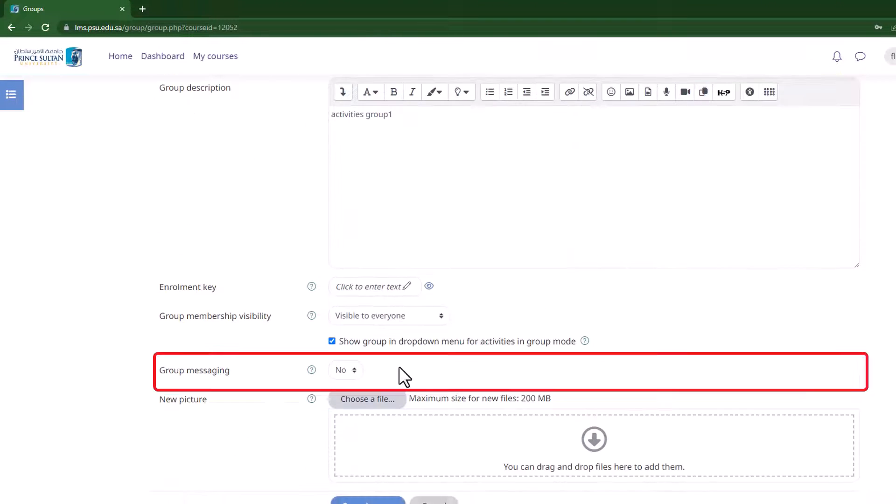
click(345, 370)
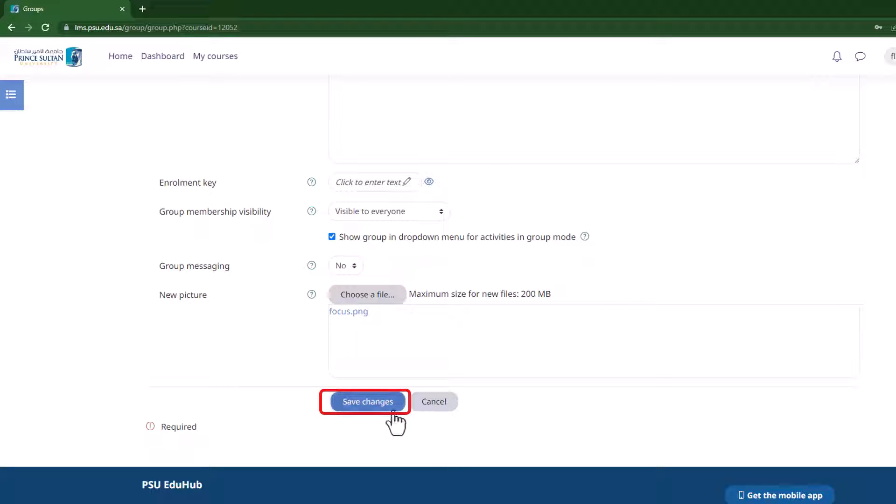
click(367, 402)
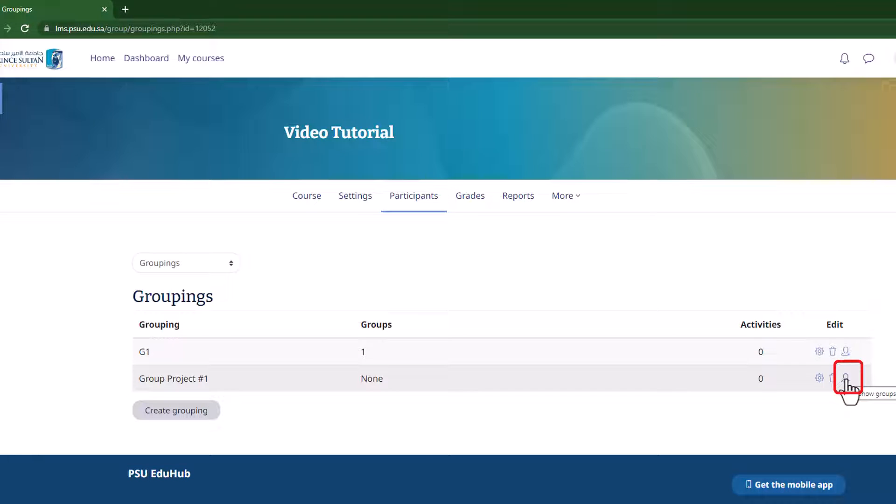
Open the add/remove groups page for the Group Project #1 grouping
click(848, 378)
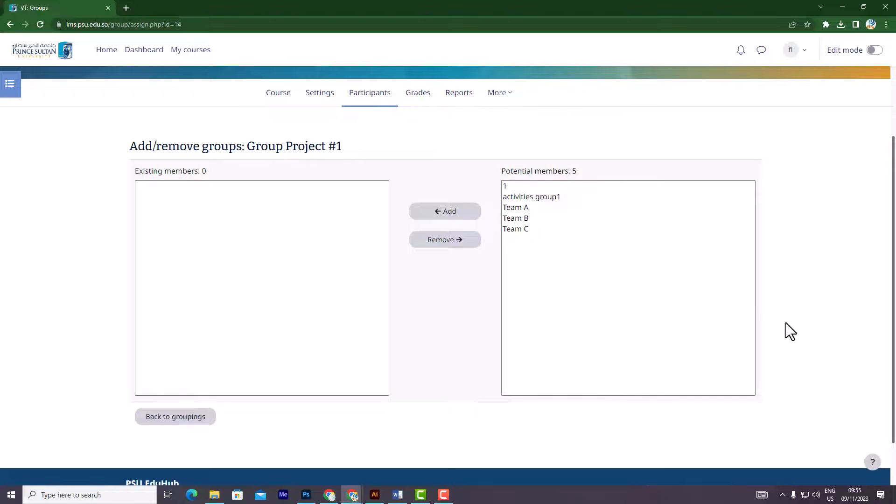
Add activities group1 and Team A to Group Project #1 and return to the groupings overview
click(532, 197)
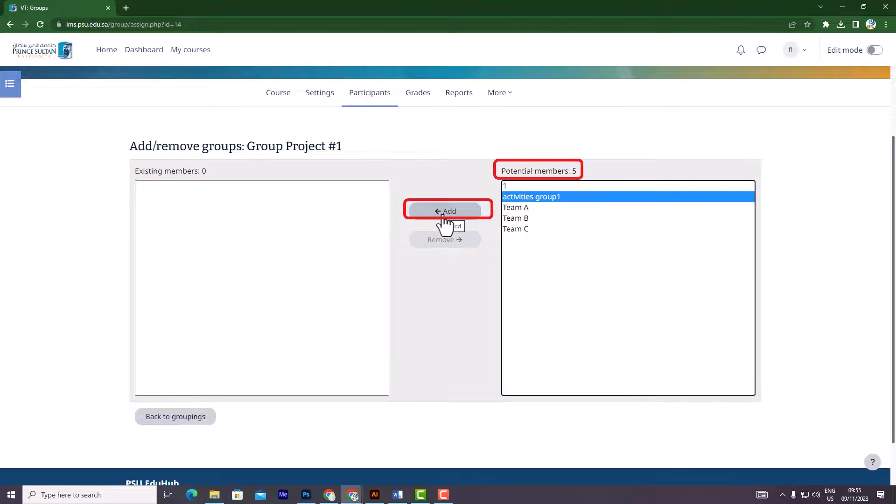
click(445, 211)
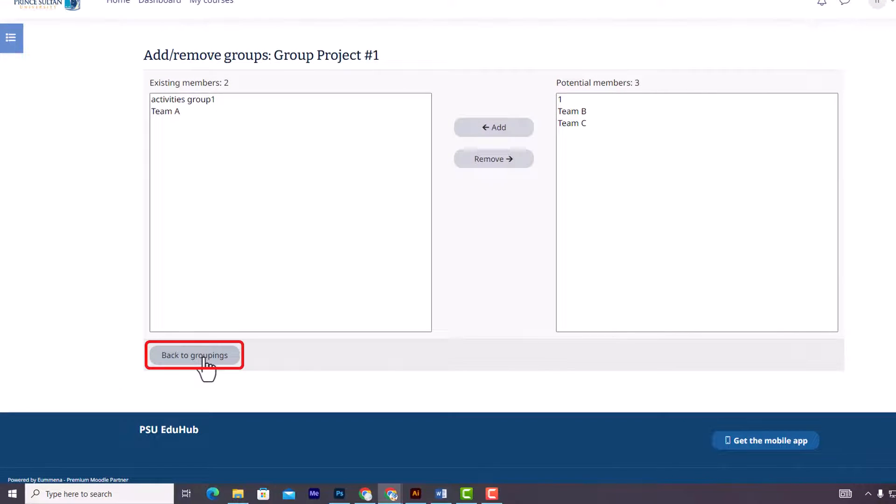
click(194, 355)
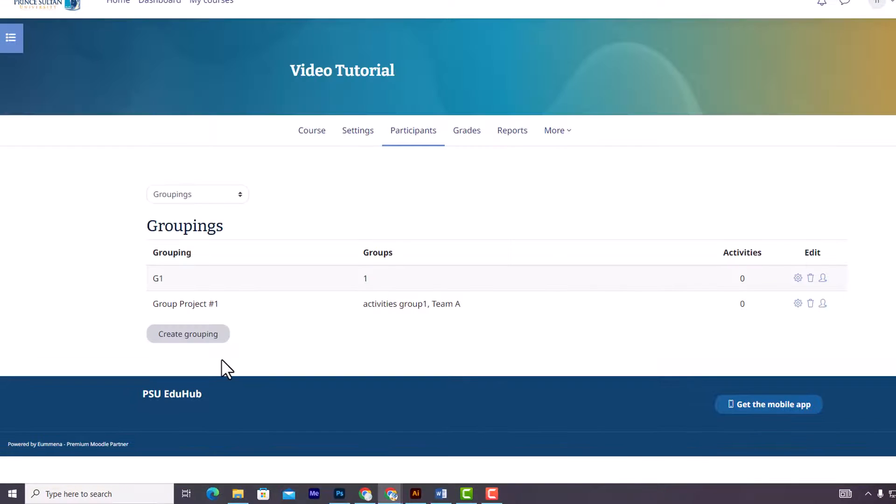